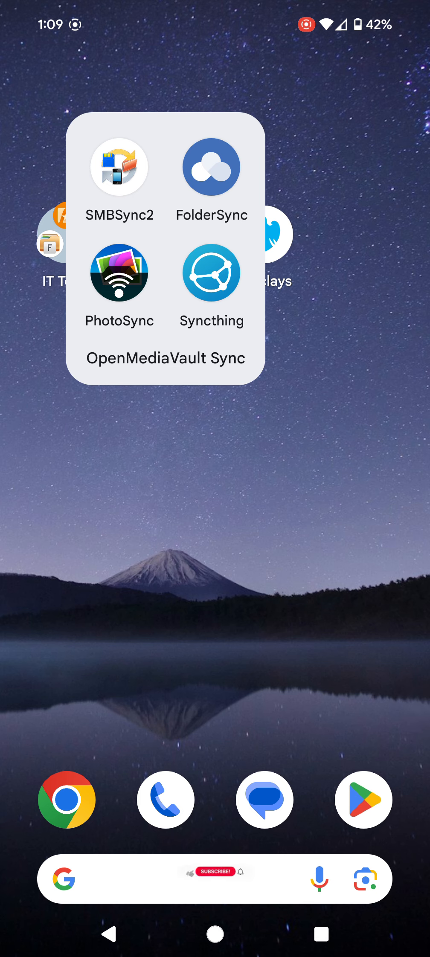
Launch FolderSync, accept the privacy policy, allow notifications, finish setup and answer the consent prompt.
{"action": "left_click", "coordinate": [211, 165]}
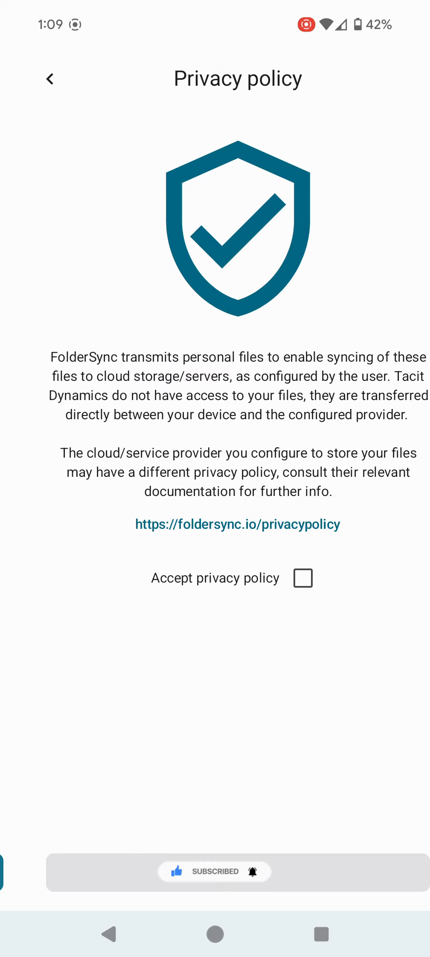
{"action": "left_click", "coordinate": [303, 578]}
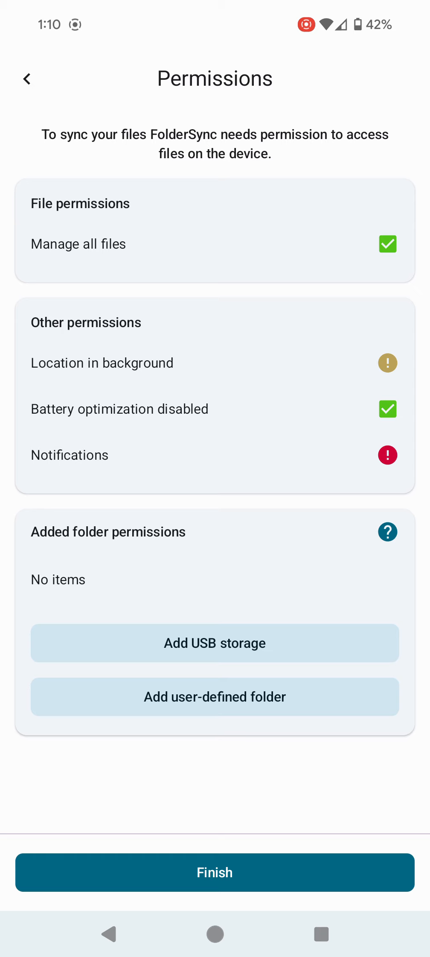
{"action": "left_click", "coordinate": [387, 455]}
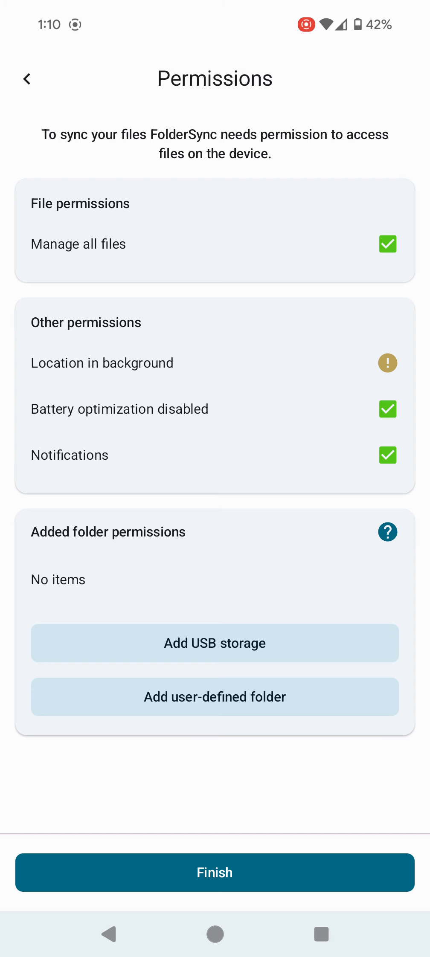
{"action": "left_click", "coordinate": [214, 872]}
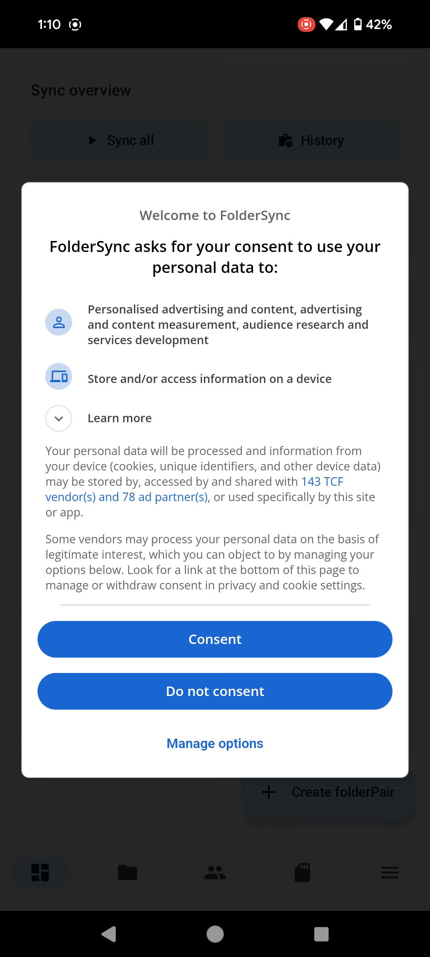
{"action": "left_click", "coordinate": [214, 638]}
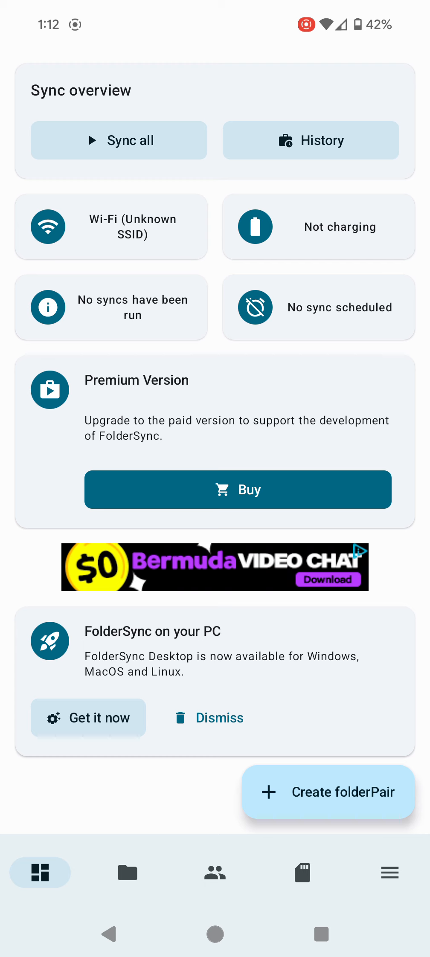
Create a new folderPair named 'FolderSync' using sync engine v2.
{"action": "left_click", "coordinate": [328, 793]}
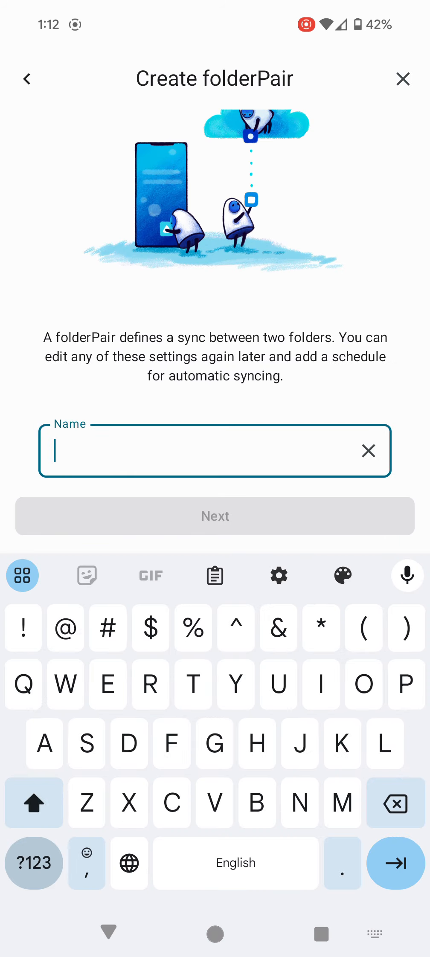
{"action": "type", "text": "FolderSync"}
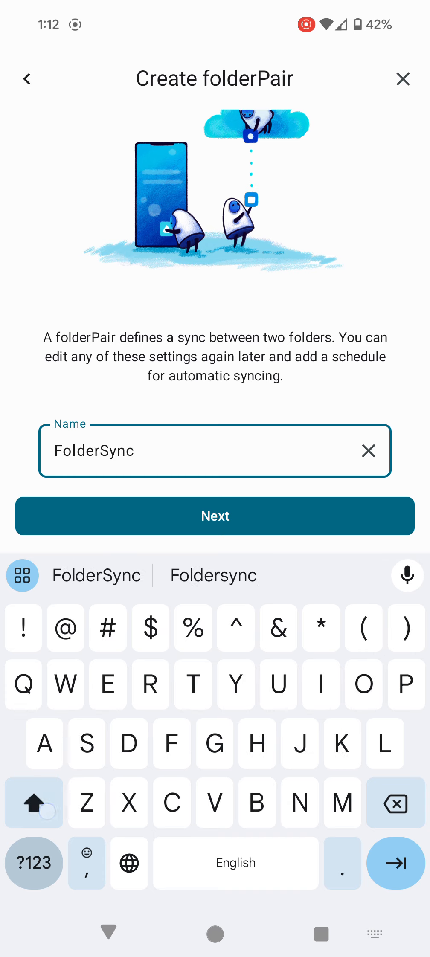
{"action": "left_click", "coordinate": [214, 515]}
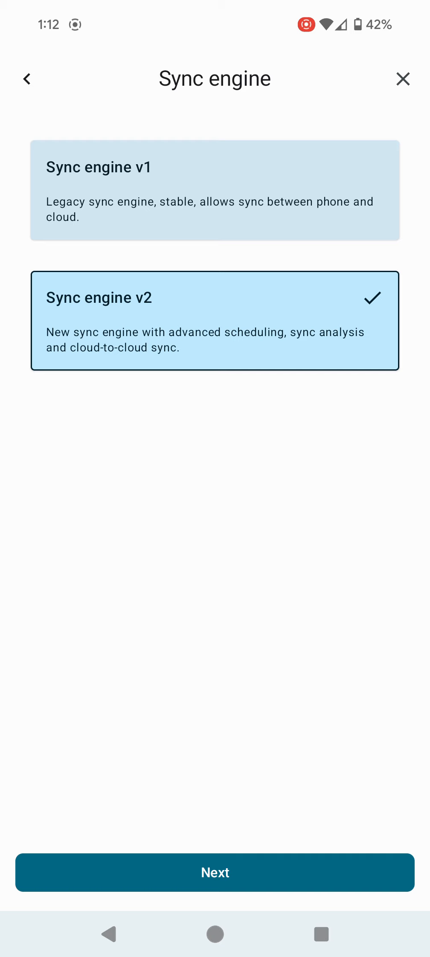
{"action": "left_click", "coordinate": [214, 872]}
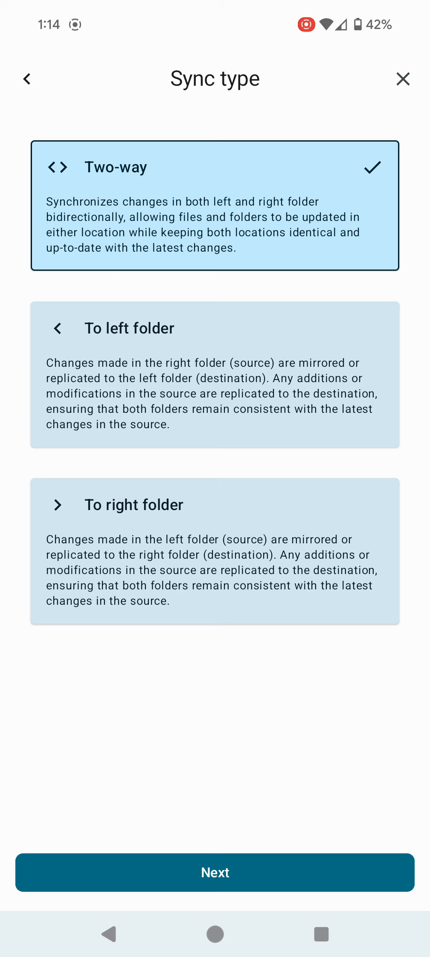
Confirm two-way syncing and pick SD CARD's DCIM/Camera as the left folder.
{"action": "left_click", "coordinate": [215, 872]}
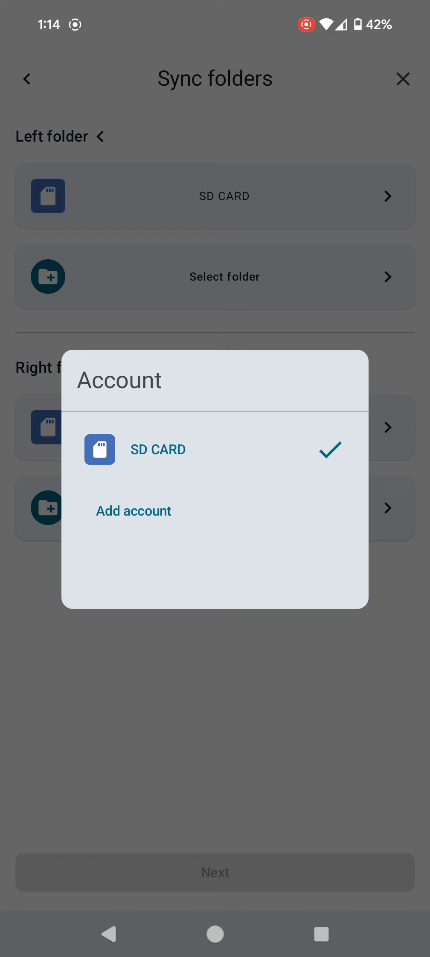
{"action": "left_click", "coordinate": [157, 449]}
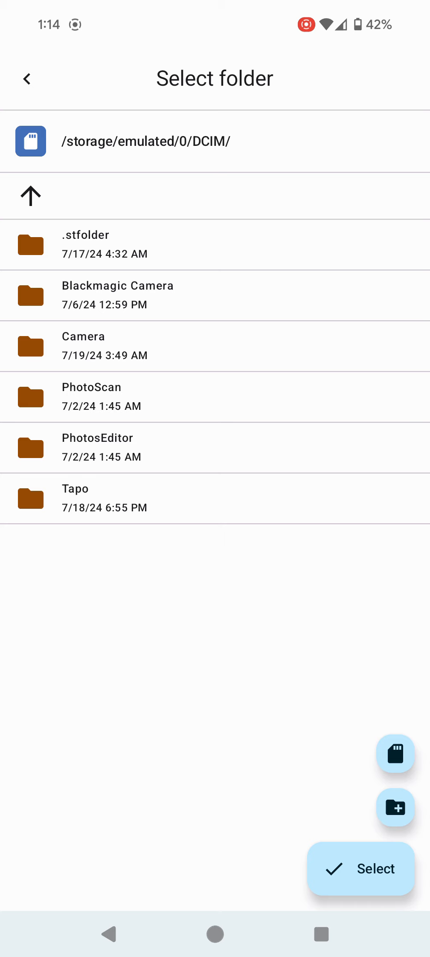
{"action": "left_click", "coordinate": [360, 869]}
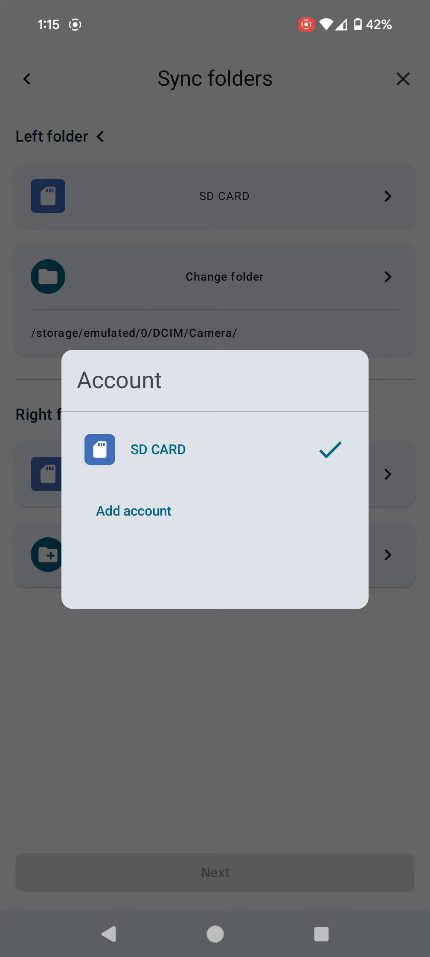
Add and save an SMB account for openmediavault.local using share MiniPCShare.
{"action": "left_click", "coordinate": [134, 511]}
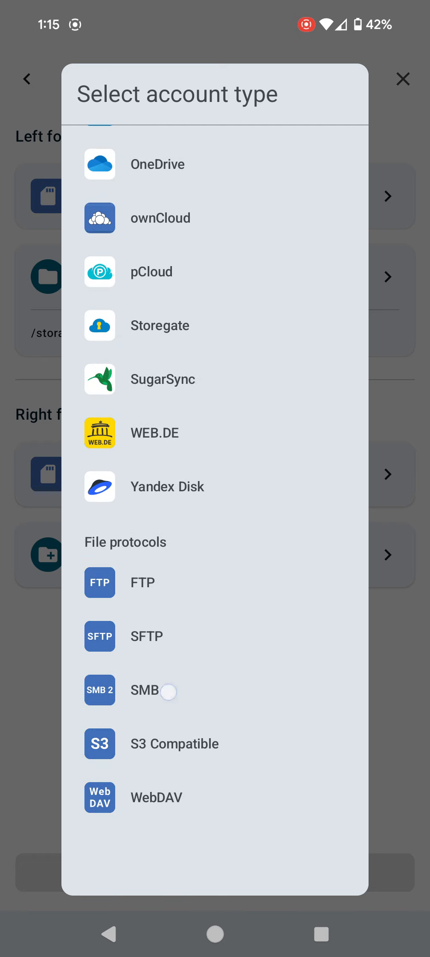
{"action": "left_click", "coordinate": [146, 690]}
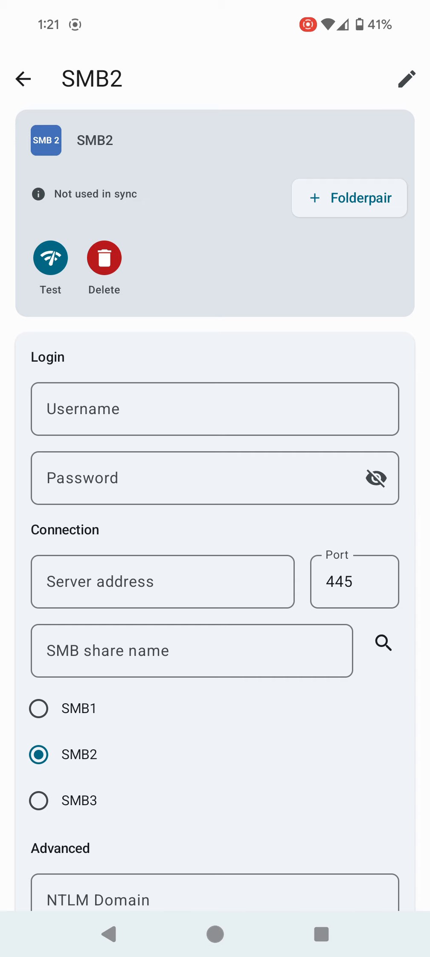
{"action": "left_click", "coordinate": [162, 581]}
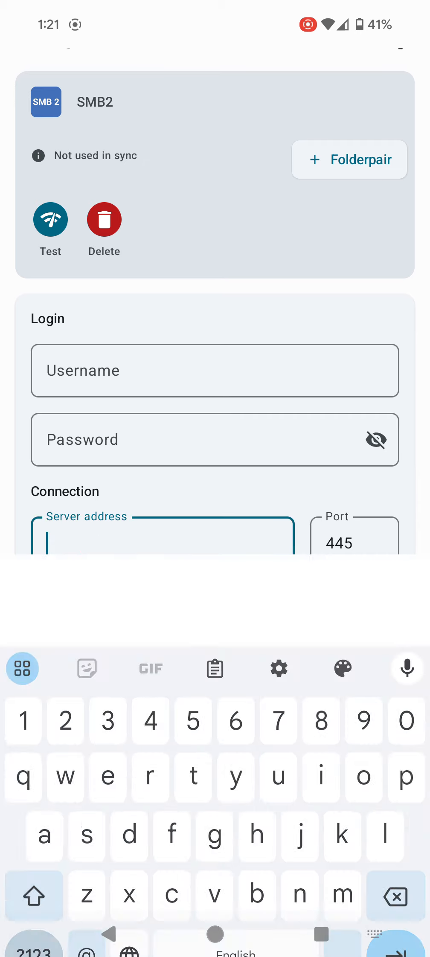
{"action": "left_click", "coordinate": [214, 668]}
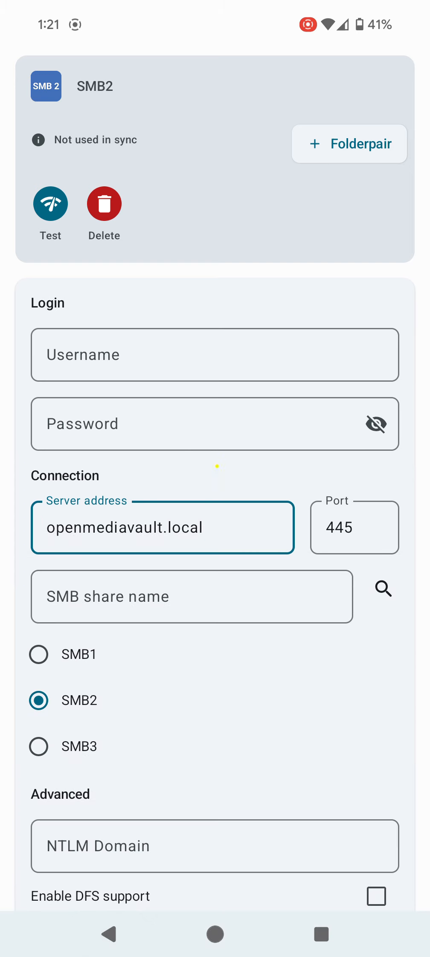
{"action": "left_click", "coordinate": [162, 527]}
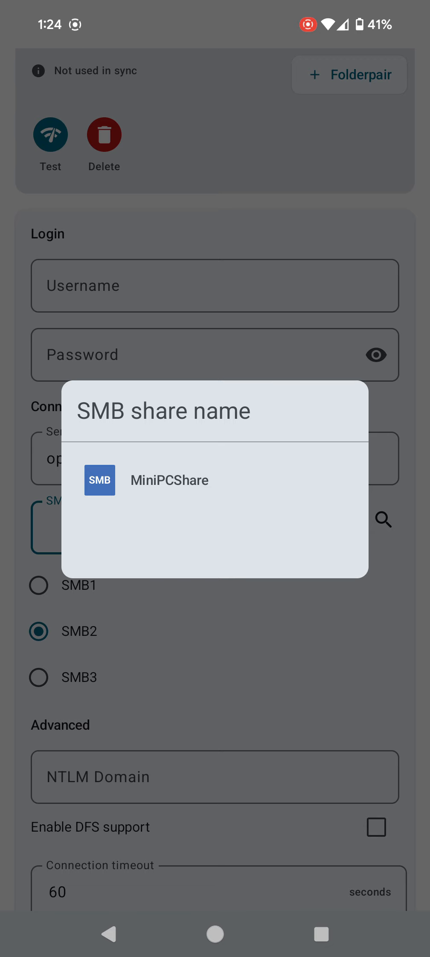
{"action": "left_click", "coordinate": [170, 479]}
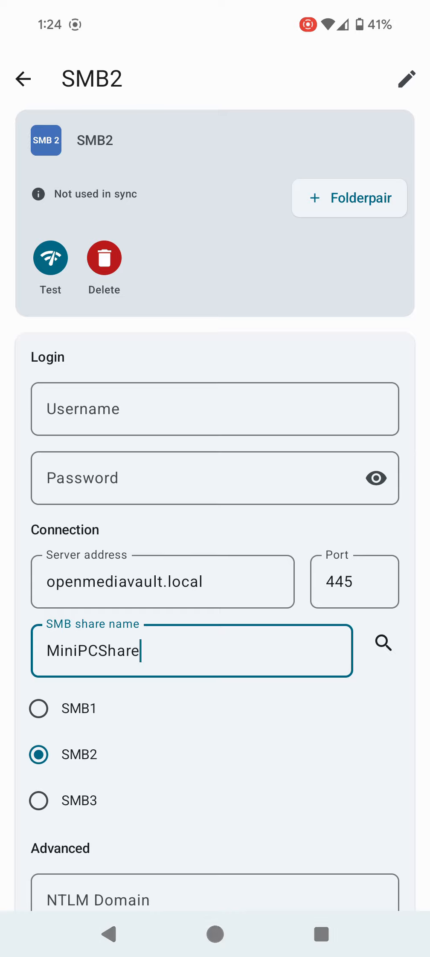
{"action": "left_click", "coordinate": [349, 198]}
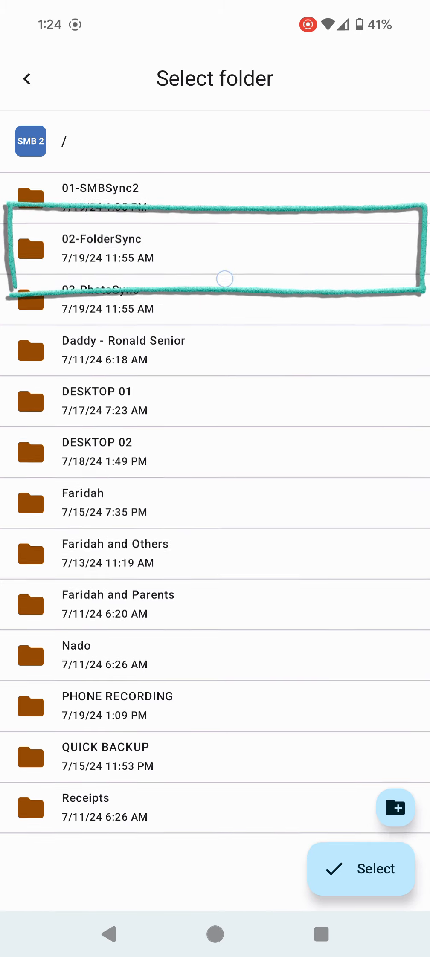
Select /02-FolderSync as the right folder and continue to the Summary.
{"action": "left_click", "coordinate": [107, 248]}
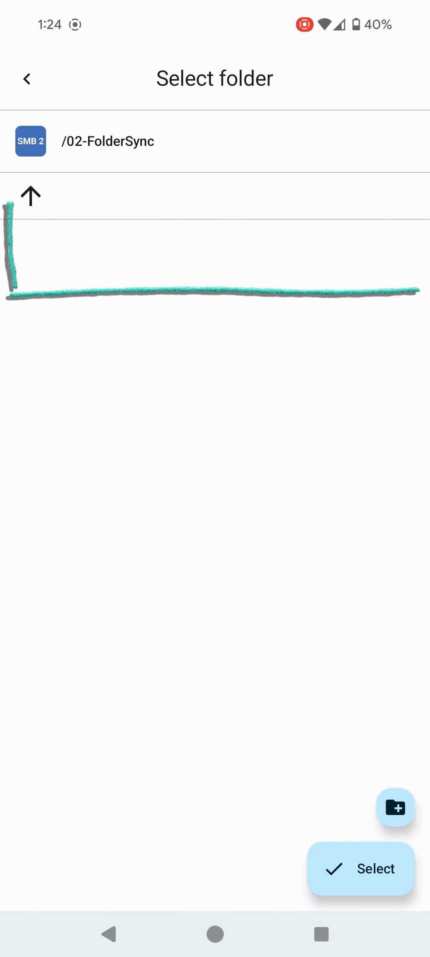
{"action": "left_click", "coordinate": [361, 868]}
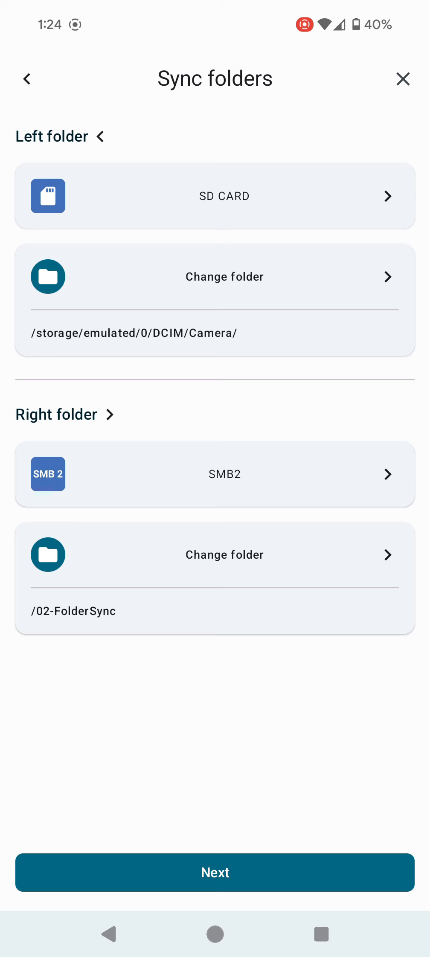
{"action": "left_click", "coordinate": [215, 872]}
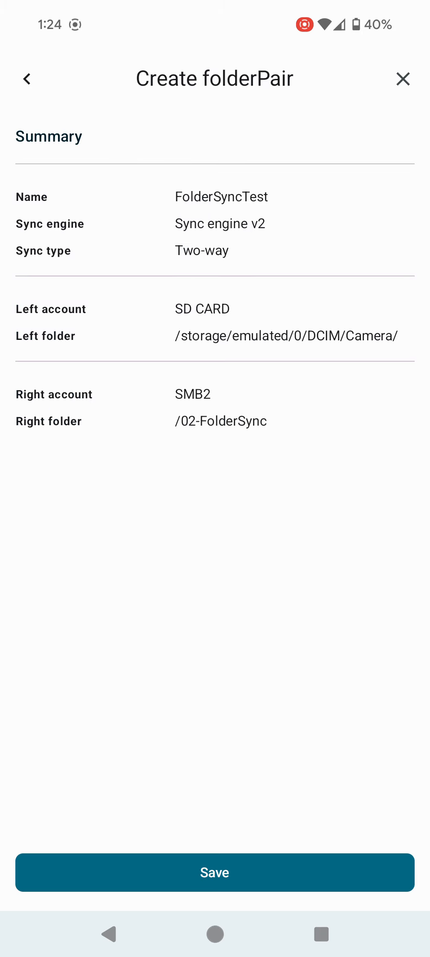
Save the FolderSyncTest pair, go to the home screen, and open File Manager's remote locations.
{"action": "left_click", "coordinate": [215, 872]}
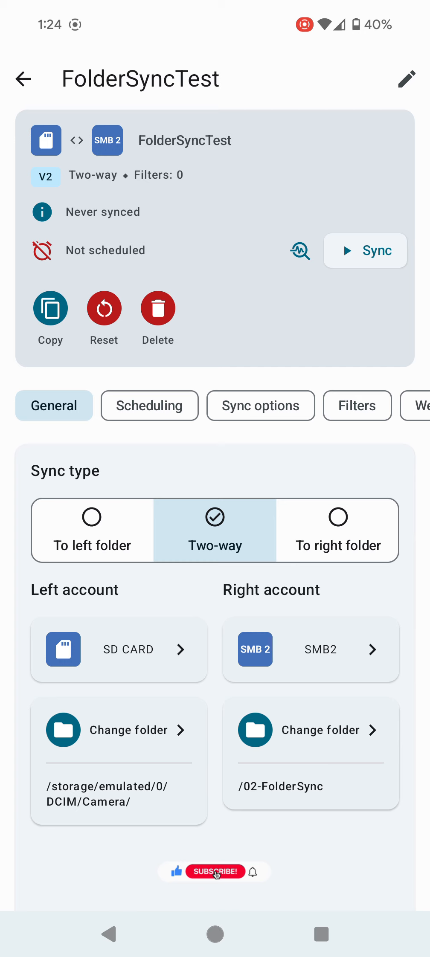
{"action": "left_click", "coordinate": [215, 871]}
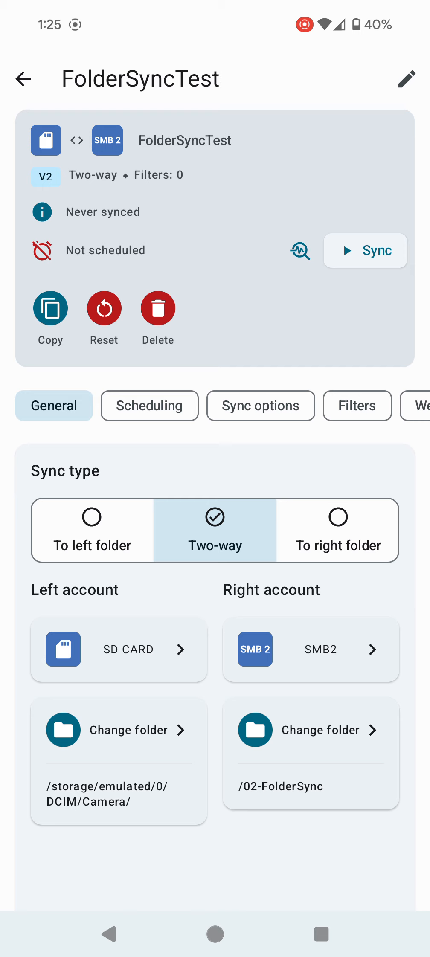
{"action": "left_click", "coordinate": [337, 529]}
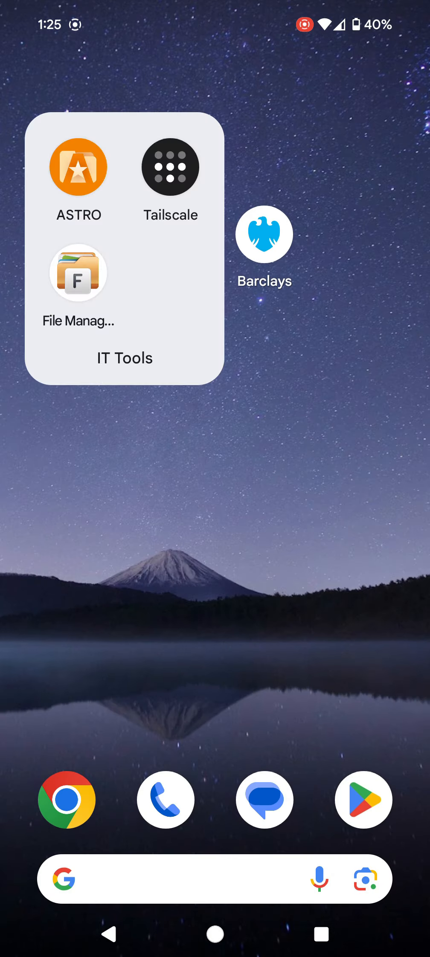
{"action": "left_click", "coordinate": [78, 272]}
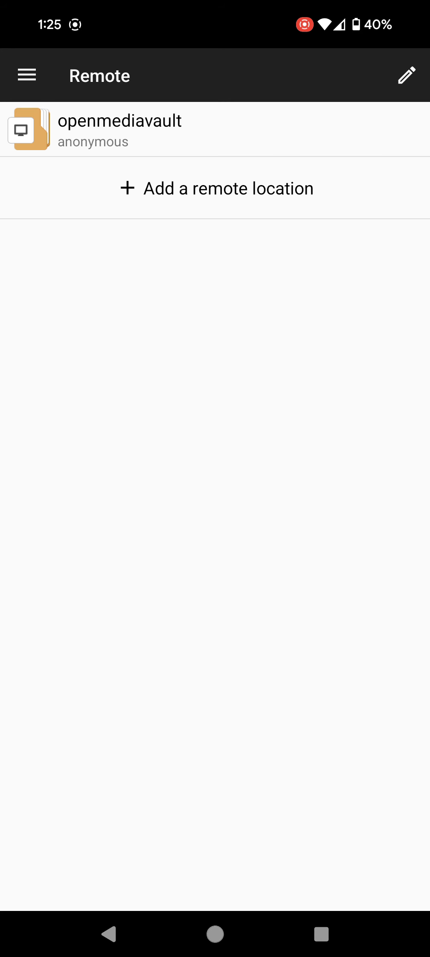
Switch from File Manager back to the FolderSyncTest pair in FolderSync.
{"action": "left_click", "coordinate": [120, 128]}
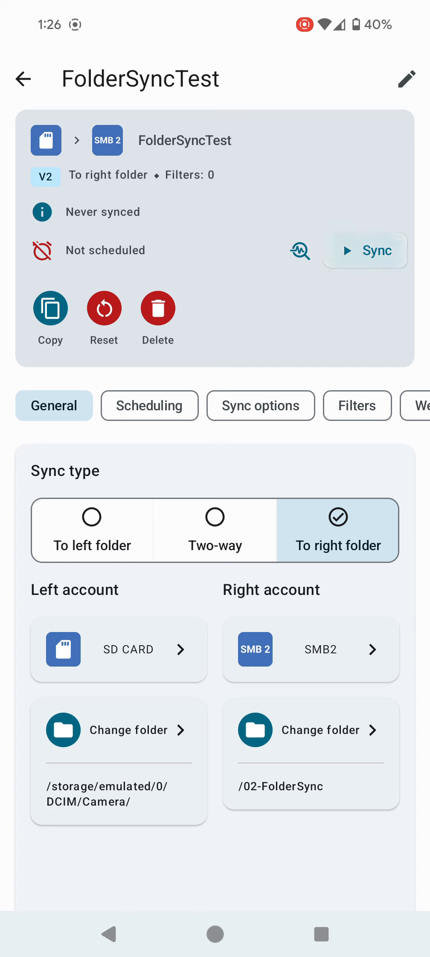
Tap Sync on the FolderSyncTest pair to start uploading Camera.
{"action": "left_click", "coordinate": [365, 251]}
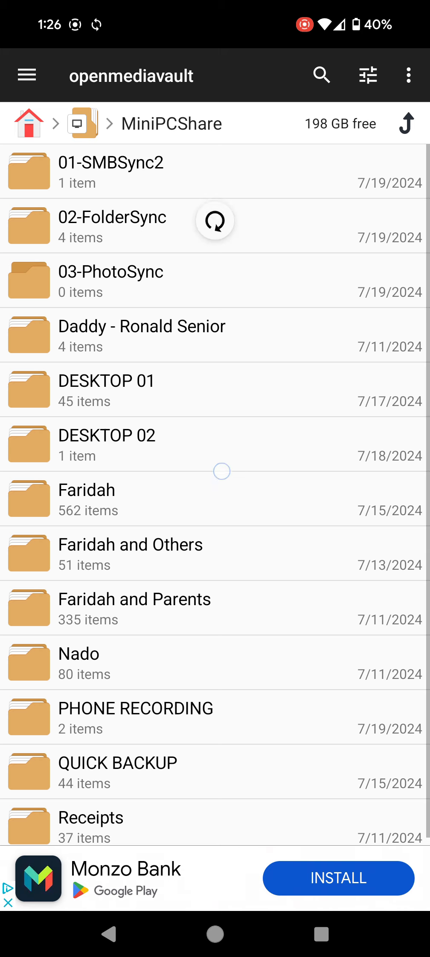
Switch back to FolderSync's FolderSyncTest pair screen showing Syncing status.
{"action": "left_click", "coordinate": [112, 217]}
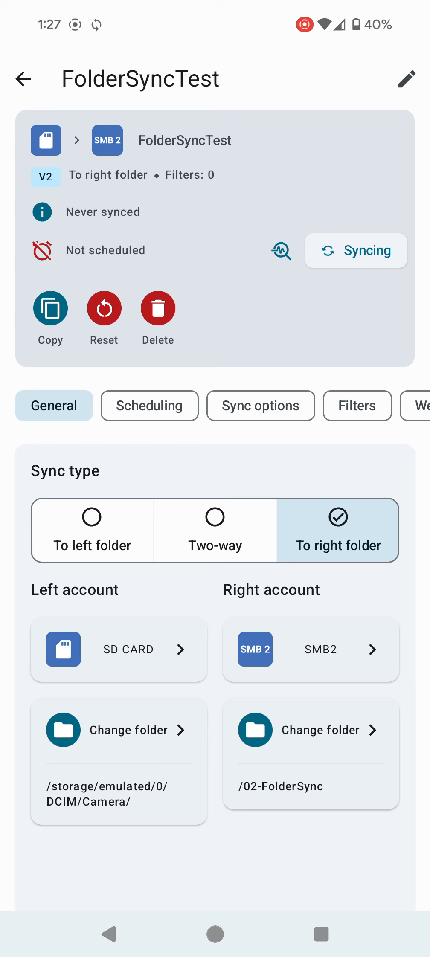
Check sync status (10 of 69 files, 14%), then view the pair's Scheduling tab.
{"action": "left_click", "coordinate": [356, 251]}
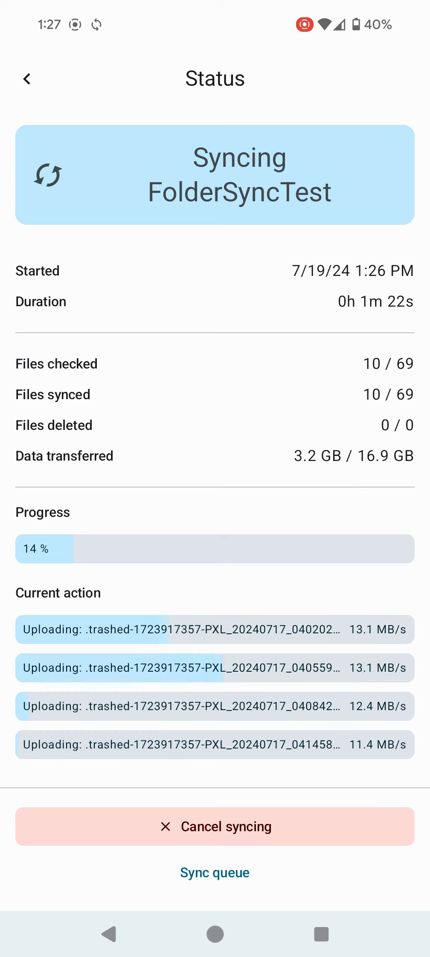
{"action": "left_click", "coordinate": [214, 872]}
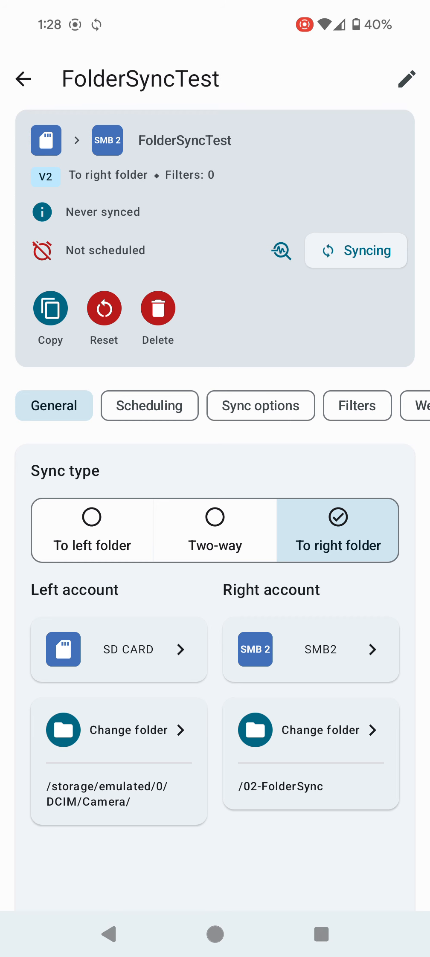
{"action": "left_click", "coordinate": [148, 405]}
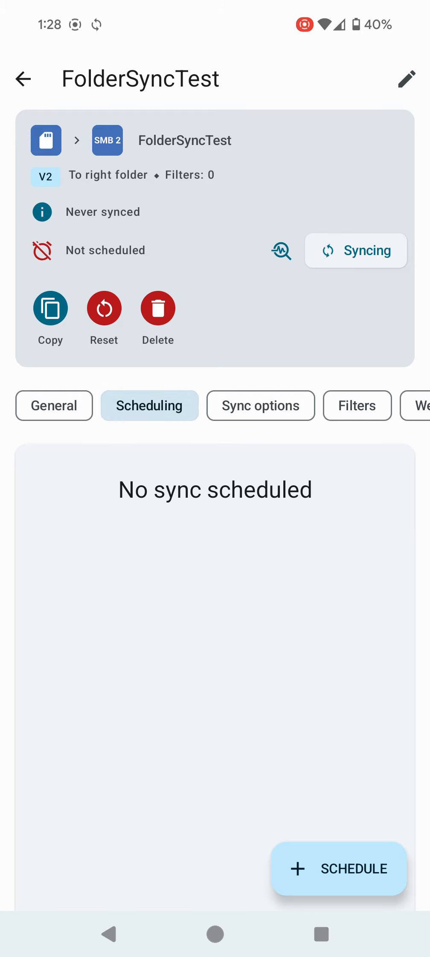
Start a new schedule and name it 'aTest'.
{"action": "left_click", "coordinate": [337, 868]}
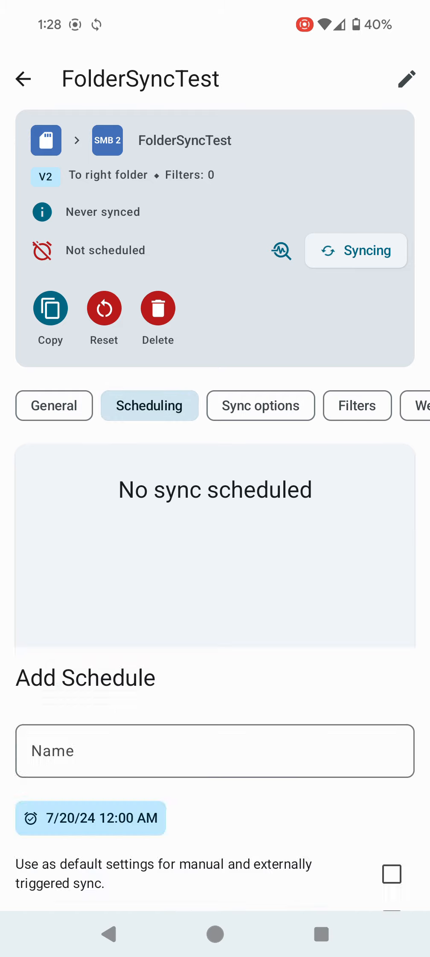
{"action": "left_click", "coordinate": [214, 750]}
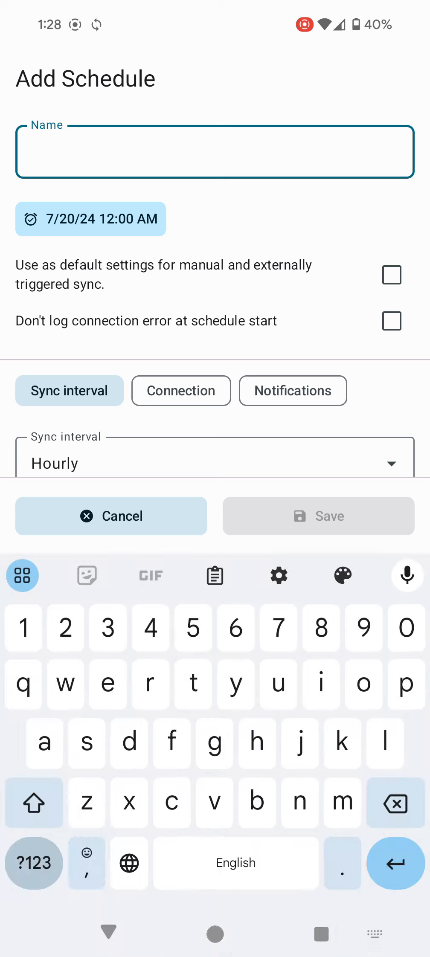
{"action": "type", "text": "aTe"}
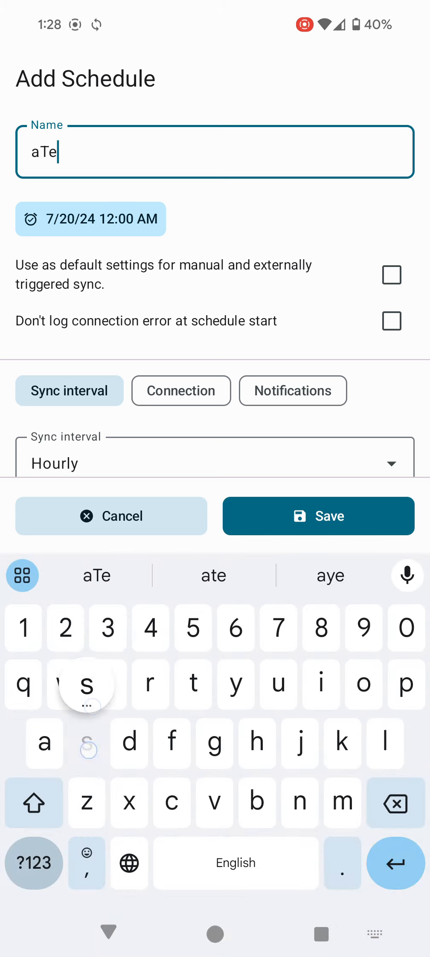
{"action": "type", "text": "st"}
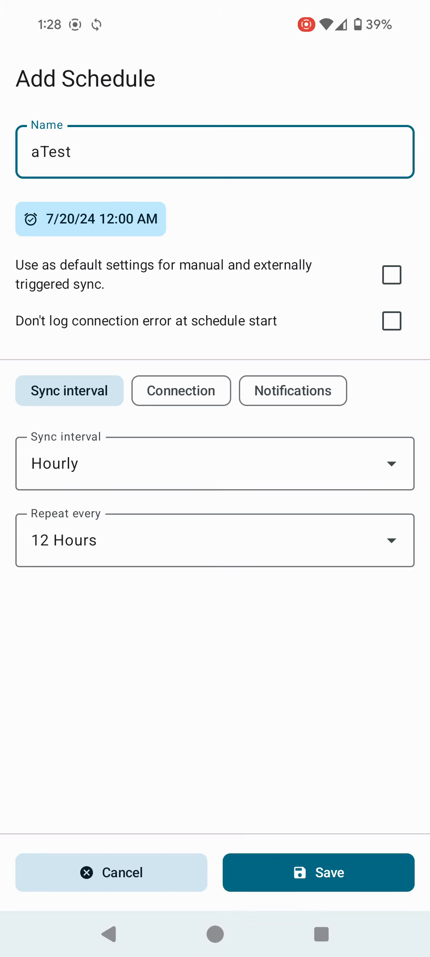
{"action": "left_click", "coordinate": [215, 462]}
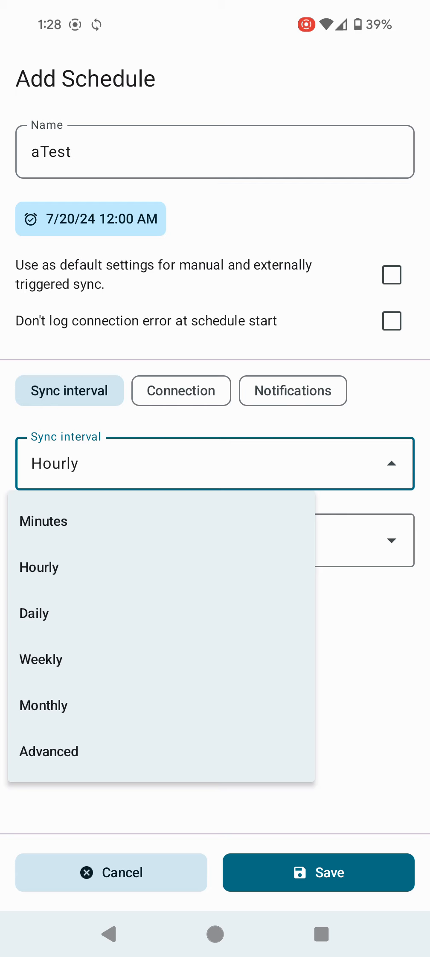
Set the schedule to run daily at 13:30.
{"action": "left_click", "coordinate": [34, 613]}
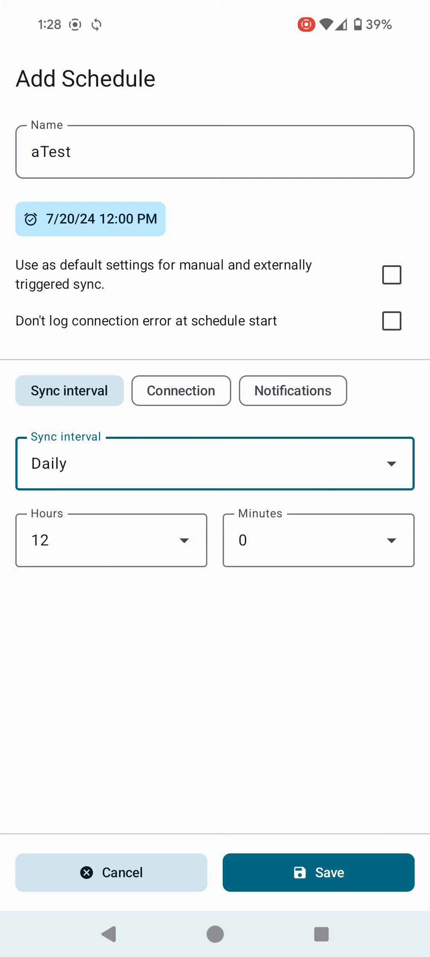
{"action": "left_click", "coordinate": [111, 540]}
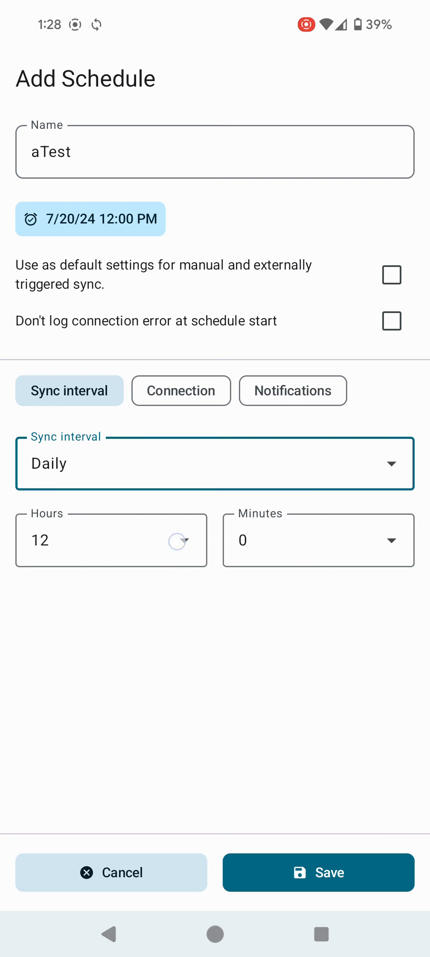
{"action": "left_click", "coordinate": [111, 539]}
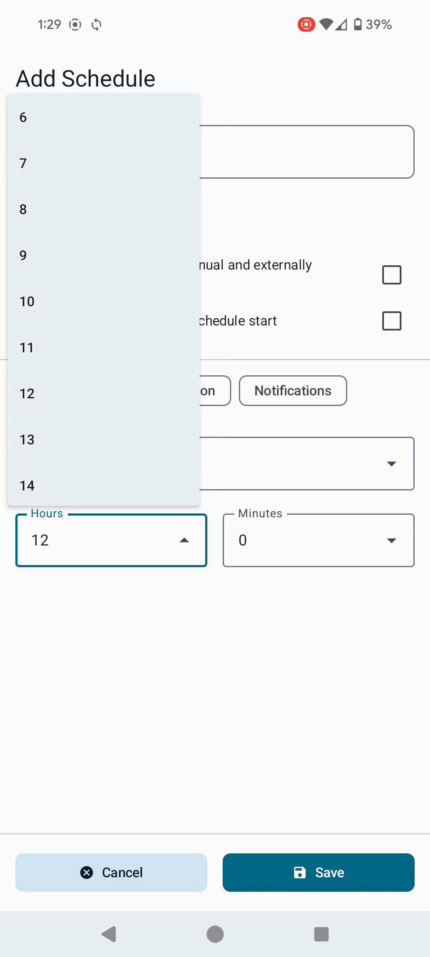
{"action": "left_click", "coordinate": [317, 540]}
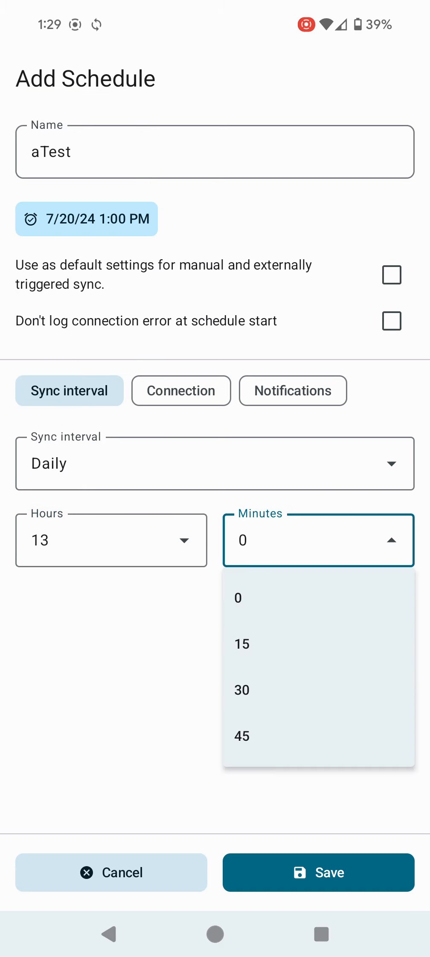
{"action": "left_click", "coordinate": [242, 690]}
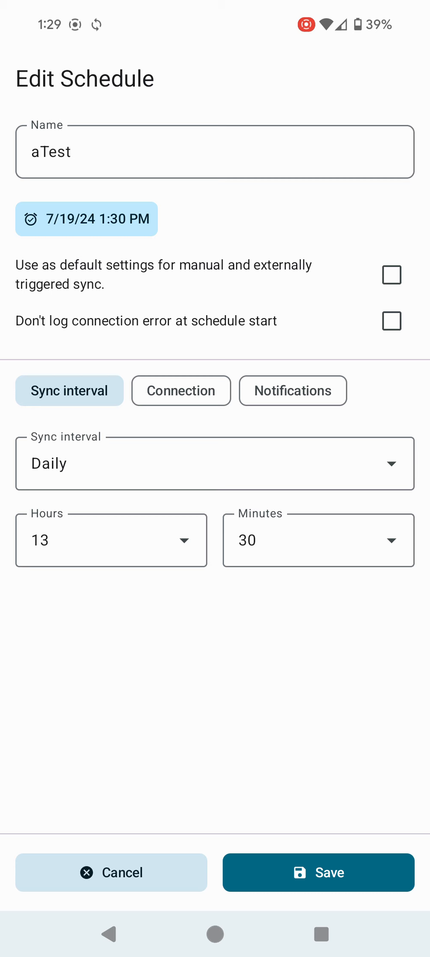
Enable success, change and error notifications, then save the aTest schedule.
{"action": "left_click", "coordinate": [293, 390]}
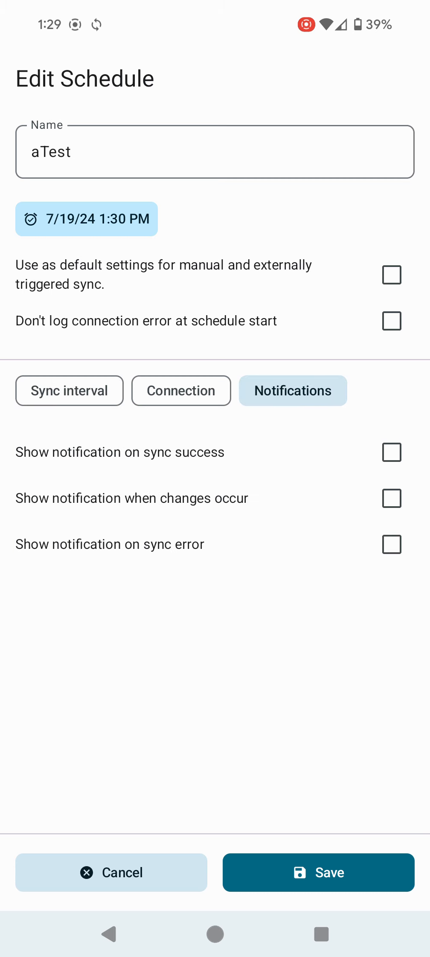
{"action": "left_click", "coordinate": [392, 452]}
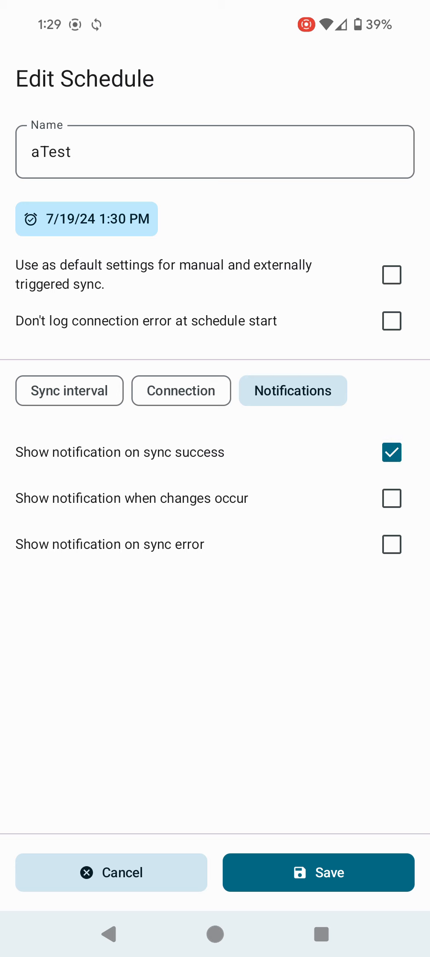
{"action": "left_click", "coordinate": [390, 498]}
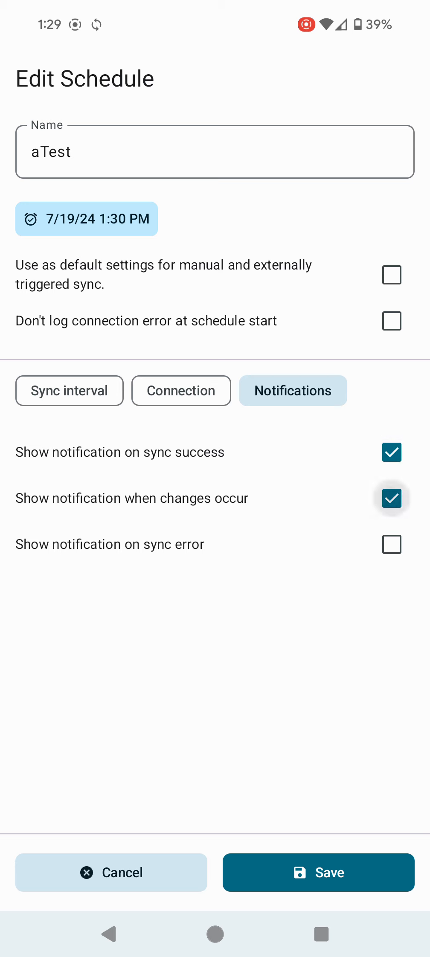
{"action": "left_click", "coordinate": [391, 544]}
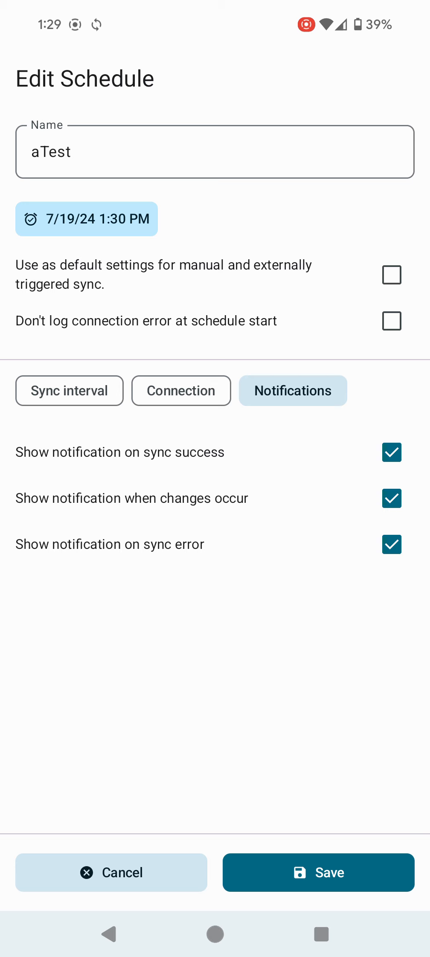
{"action": "left_click", "coordinate": [318, 872]}
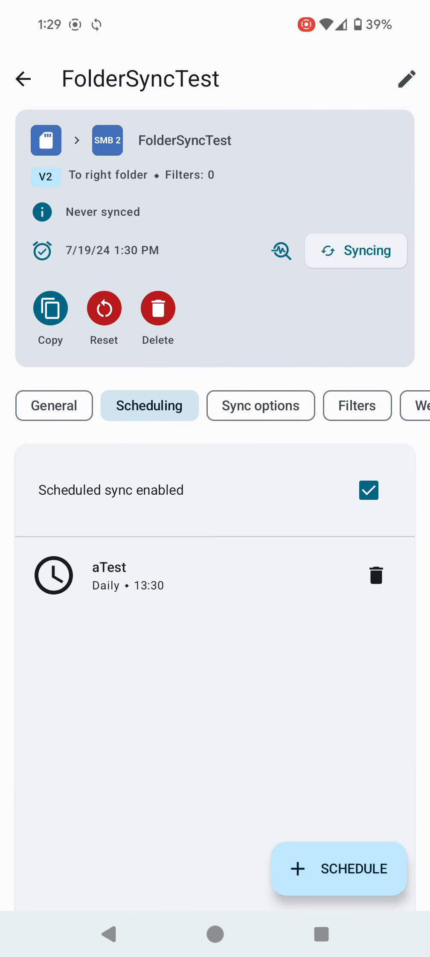
Check the notification shade for the 'Syncing FolderSyncTest' notification at 1:30.
{"action": "left_click", "coordinate": [355, 250]}
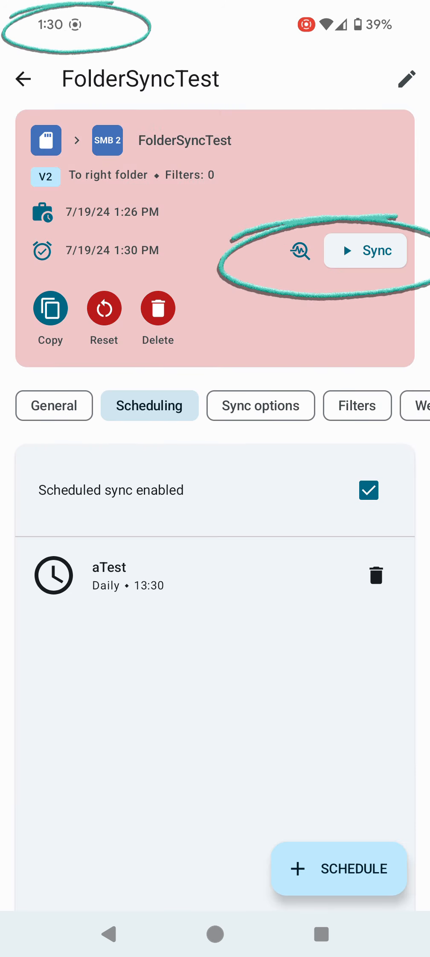
{"action": "left_click", "coordinate": [365, 251]}
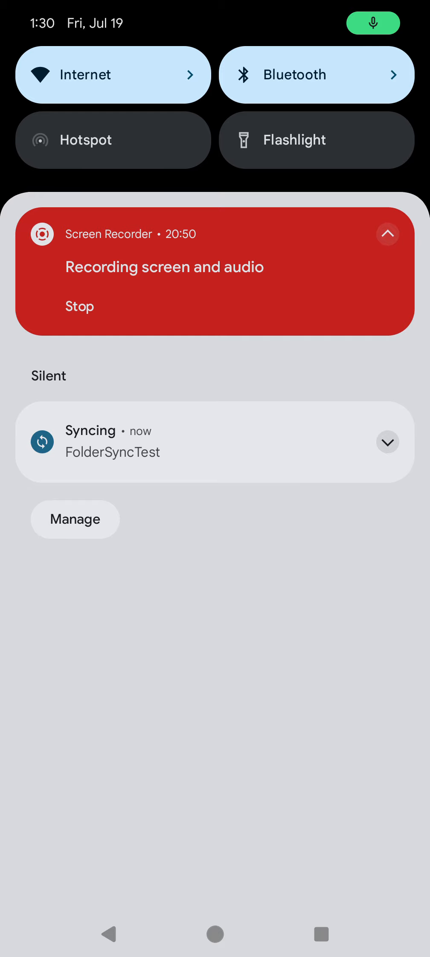
Dismiss the notifications and return to FolderSyncTest, next run 7/20/24 1:30 PM.
{"action": "left_click", "coordinate": [387, 441]}
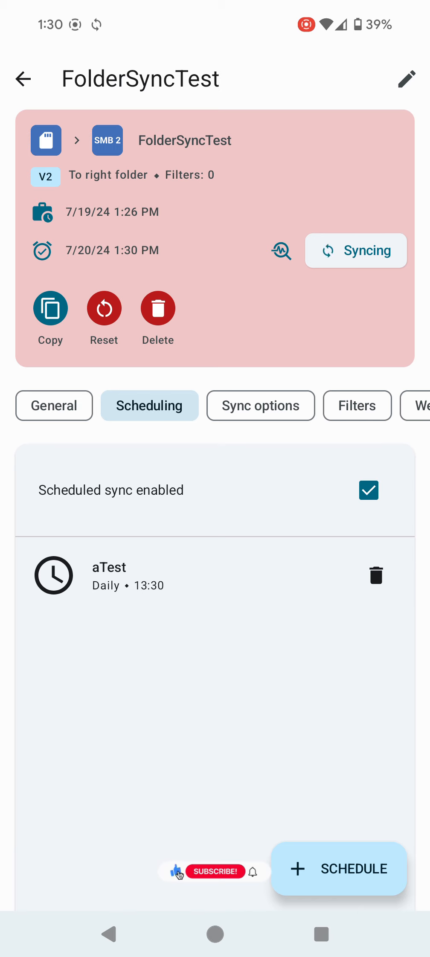
{"action": "left_click", "coordinate": [215, 871]}
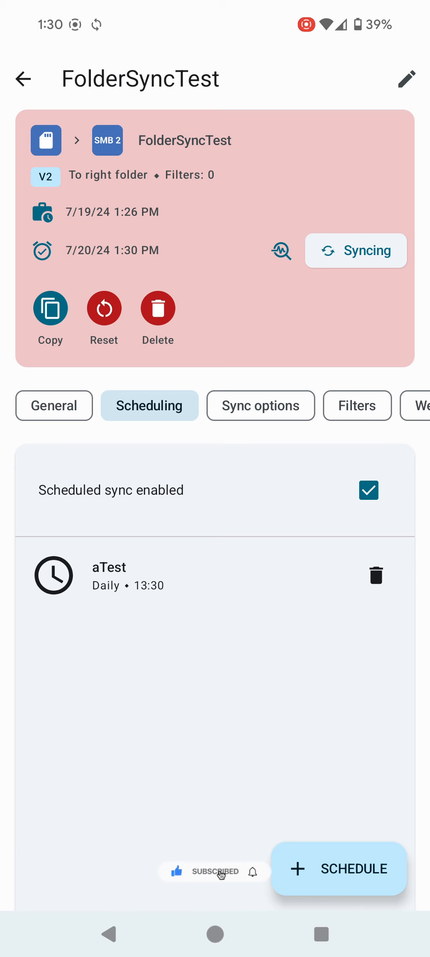